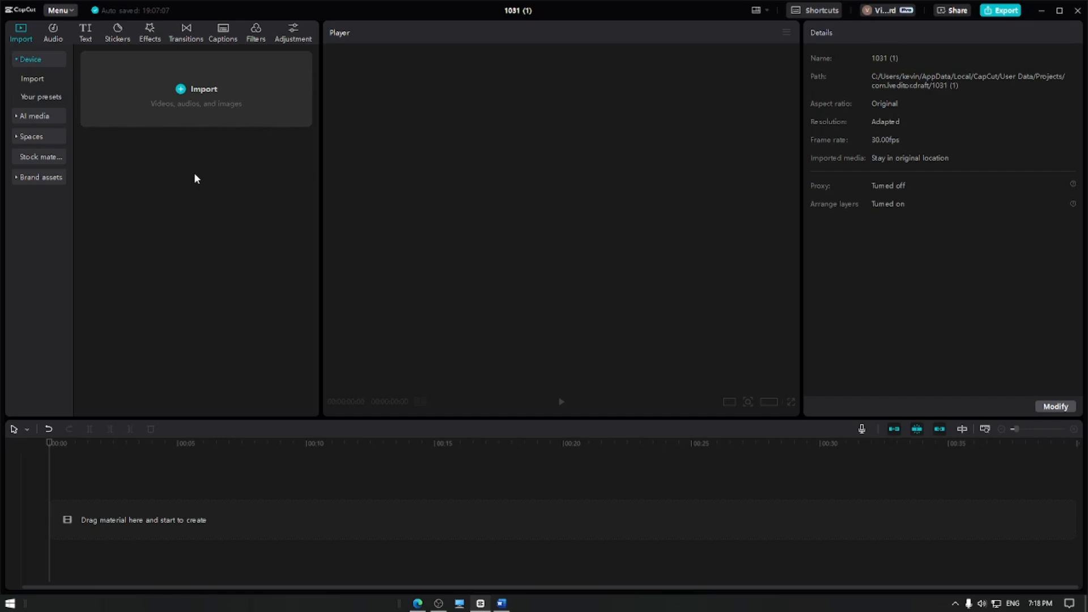
Step: Import the video of two women posing and add it to the timeline
left_click(203, 89)
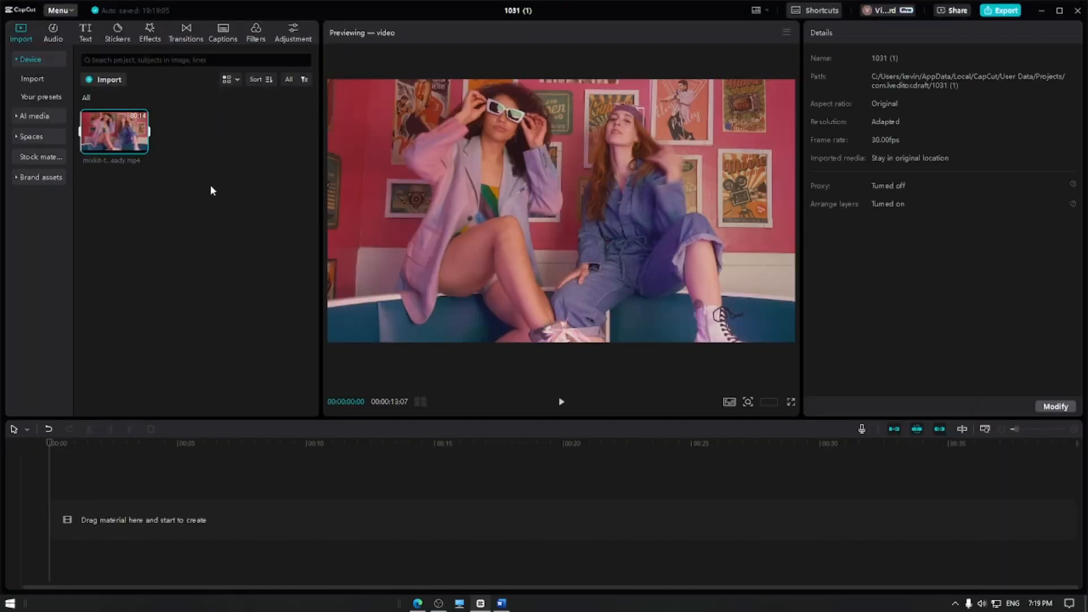
left_click(143, 148)
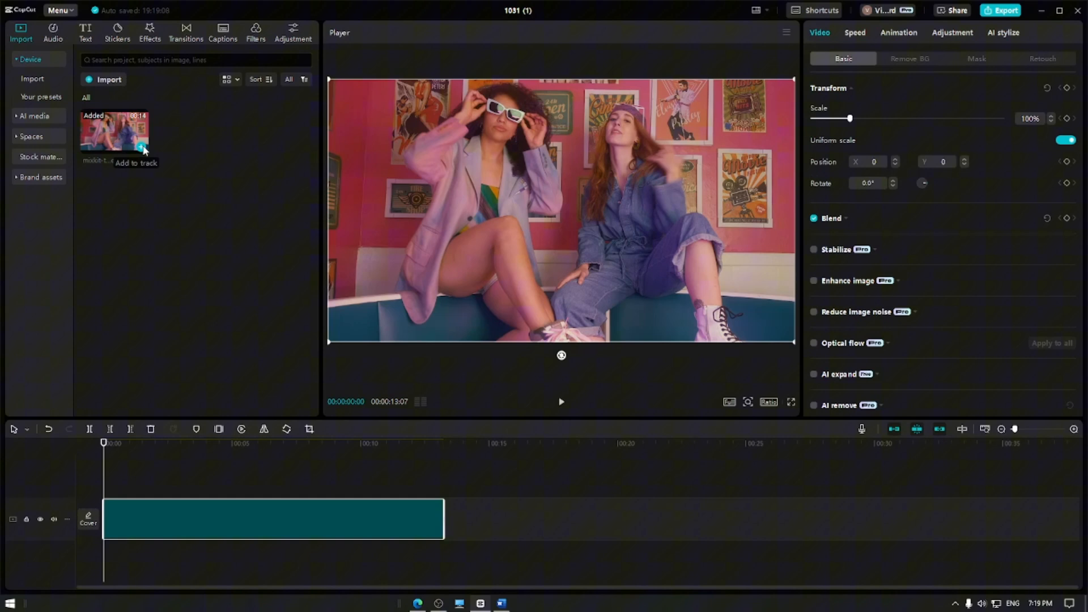
left_click(143, 151)
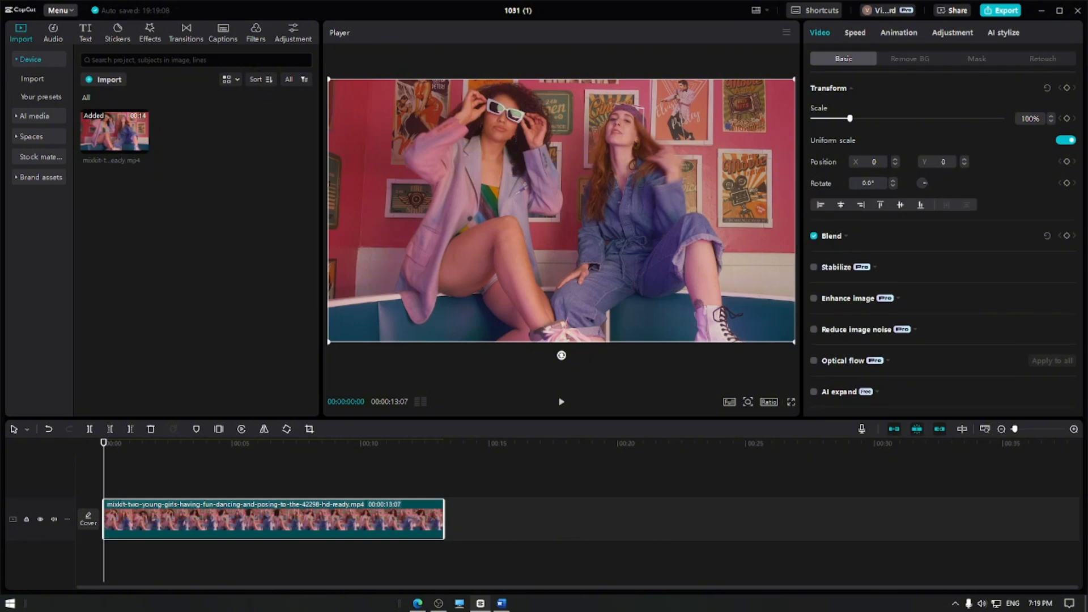
mouse_move(258, 51)
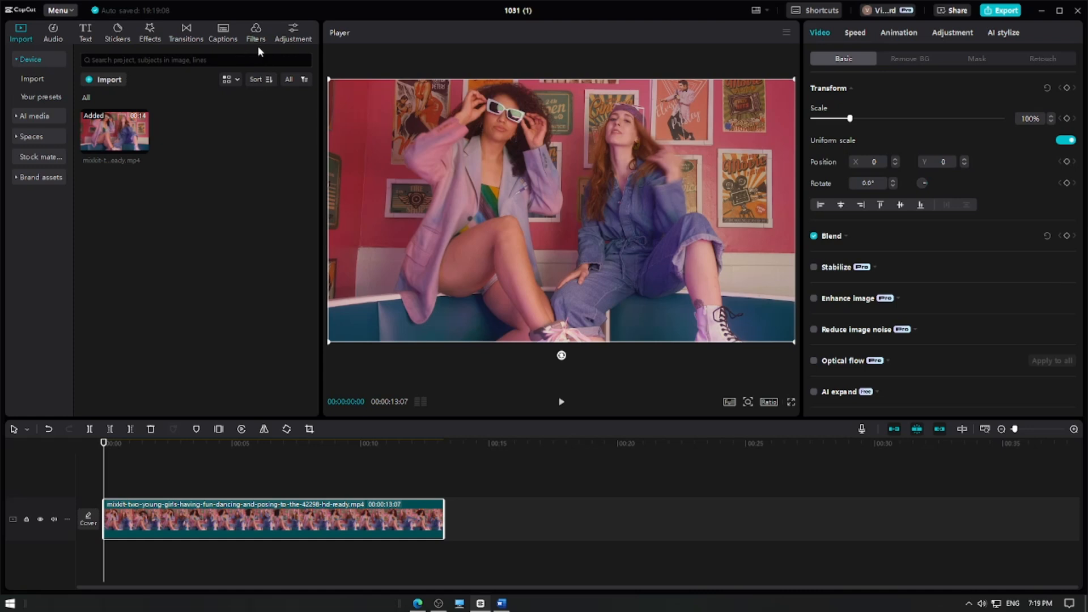
Step: Search the filter library for 'sepia' and preview the Umber and Sepia filters on the clip
left_click(254, 32)
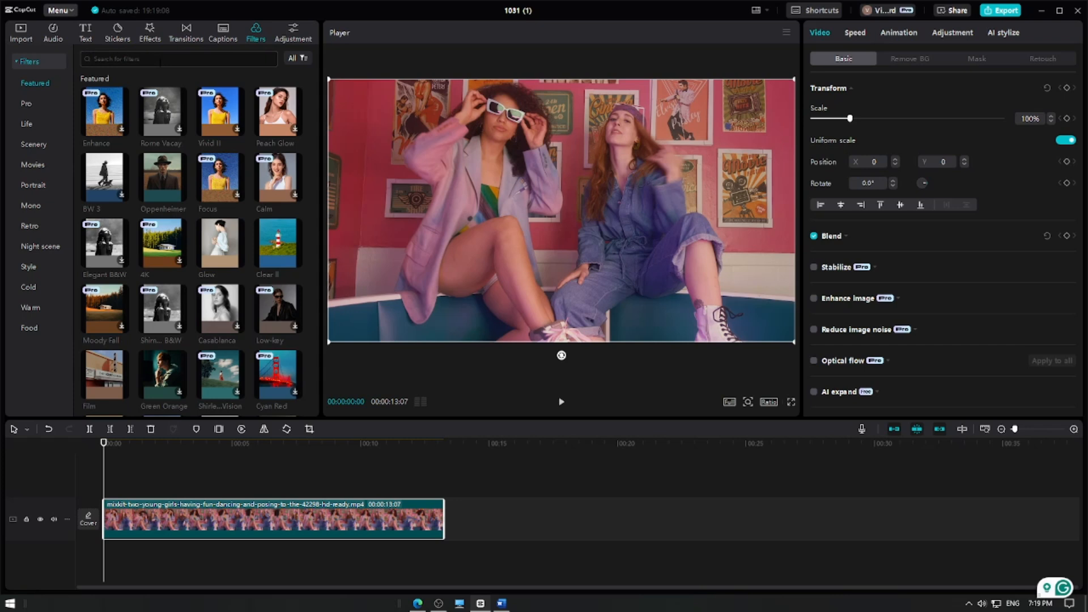
type("sepia")
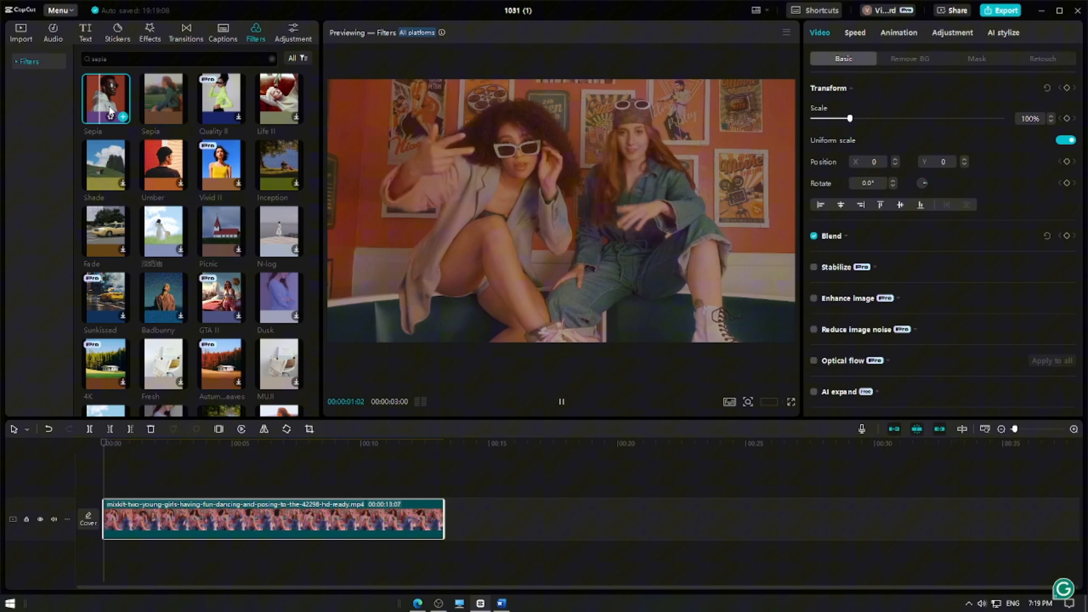
left_click(162, 165)
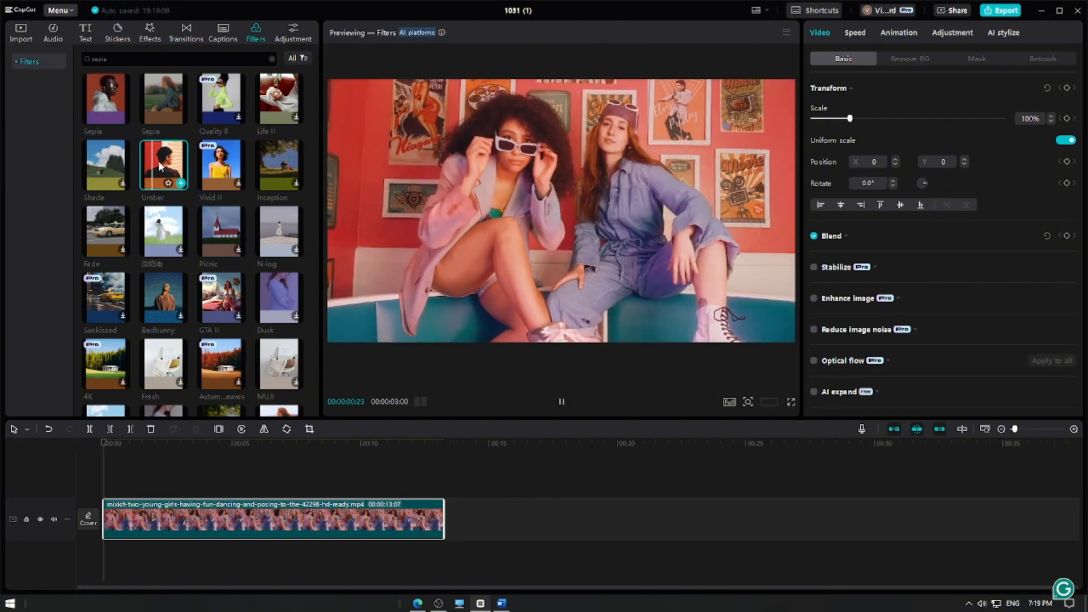
left_click(163, 99)
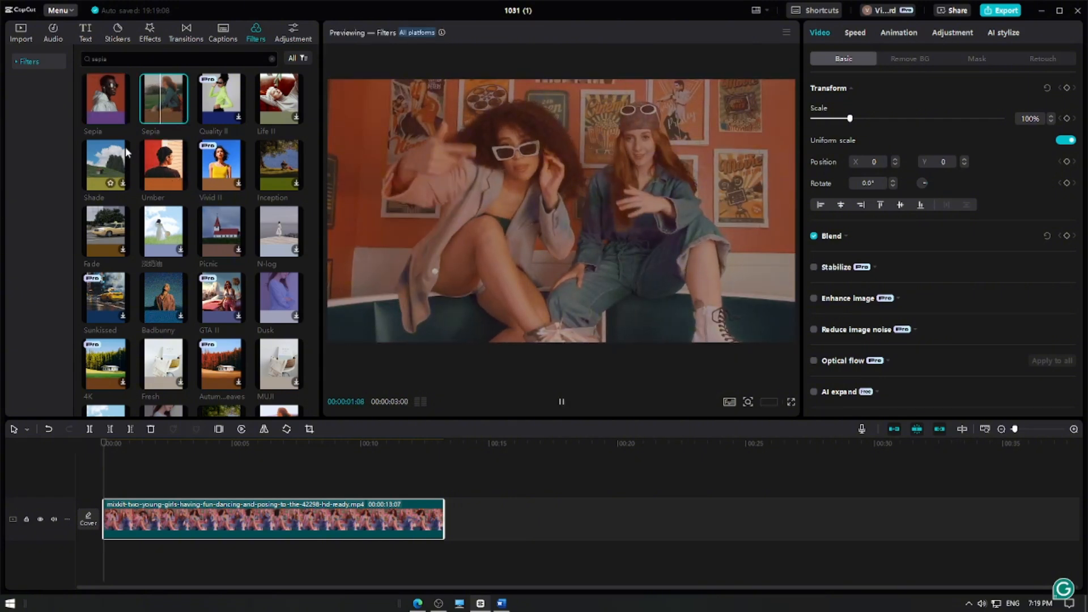
Step: Apply the Sepia filter to the clip
left_click(163, 99)
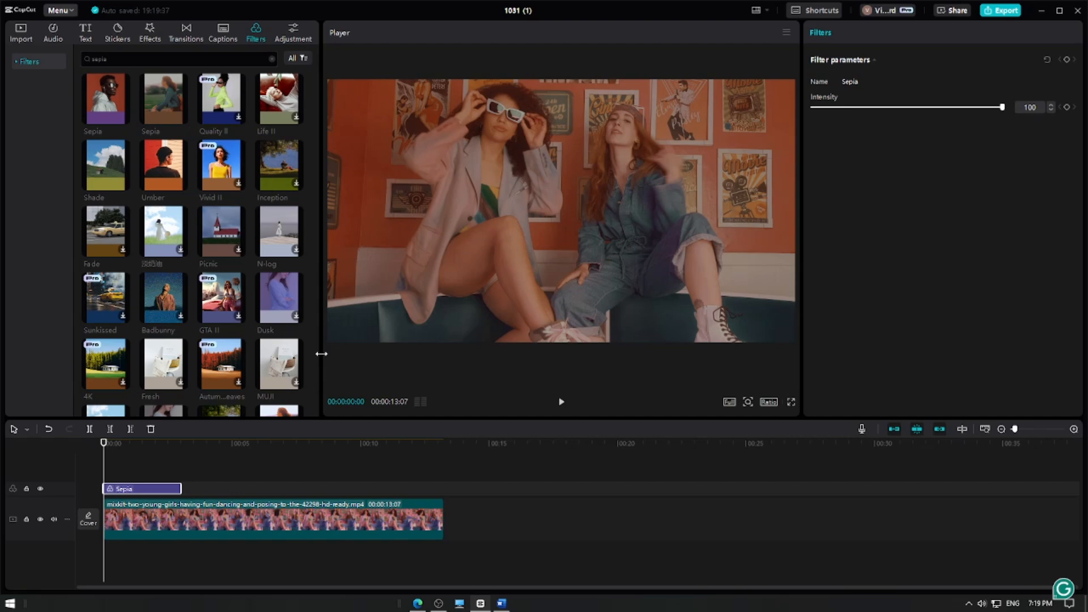
mouse_move(187, 487)
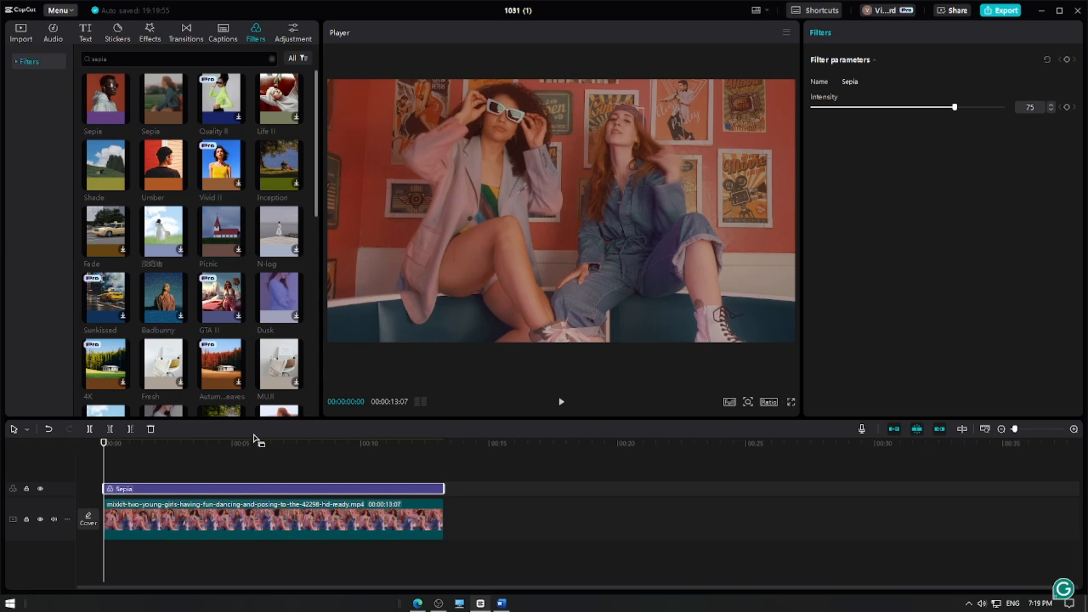
mouse_move(562, 409)
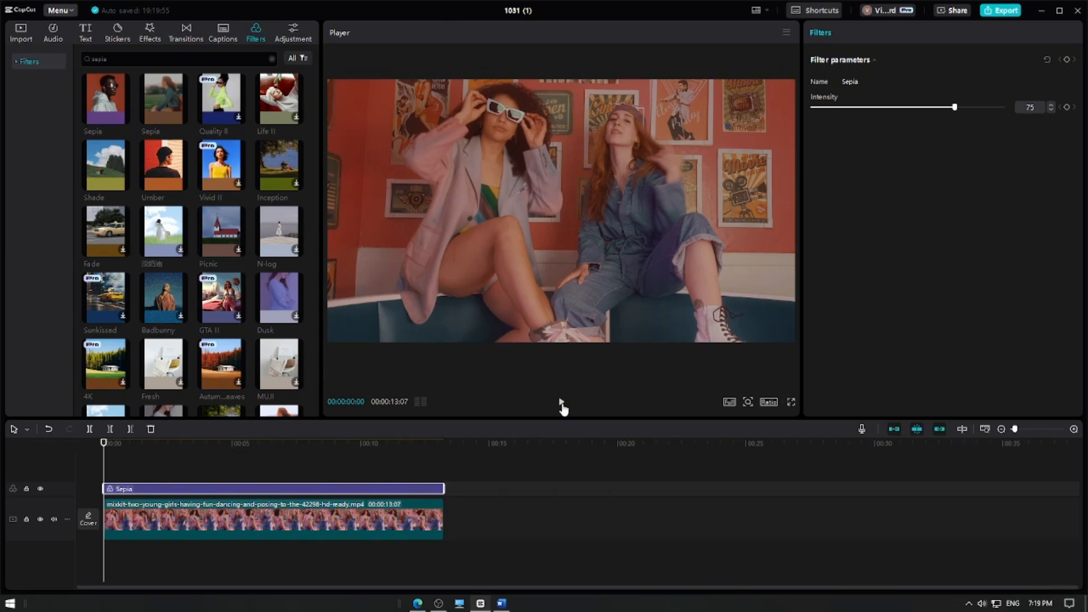
Step: Play the filtered clip through to check the Sepia look
left_click(561, 401)
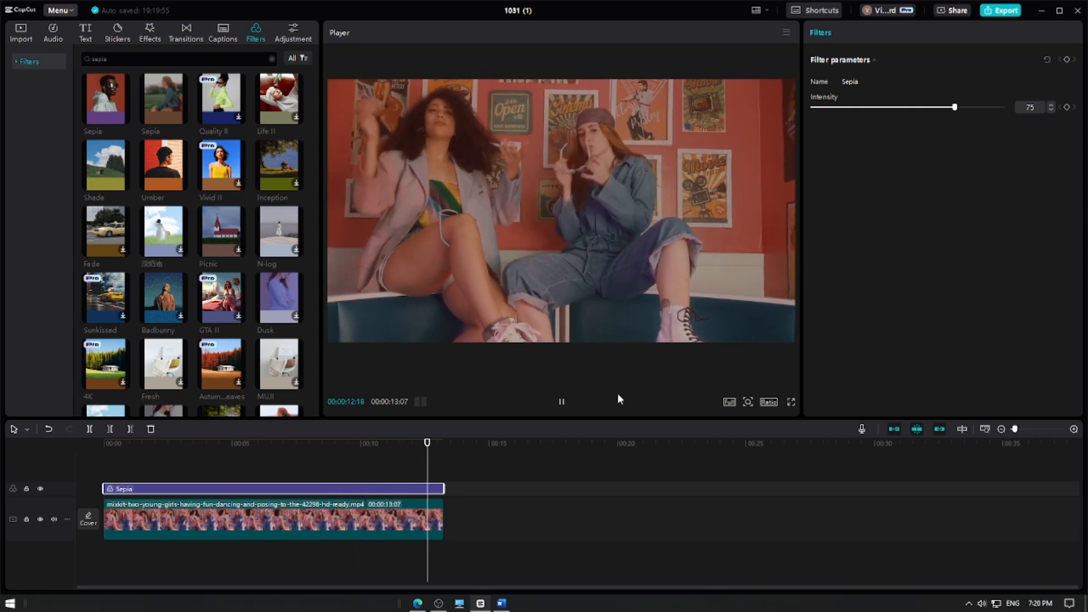
left_click(561, 401)
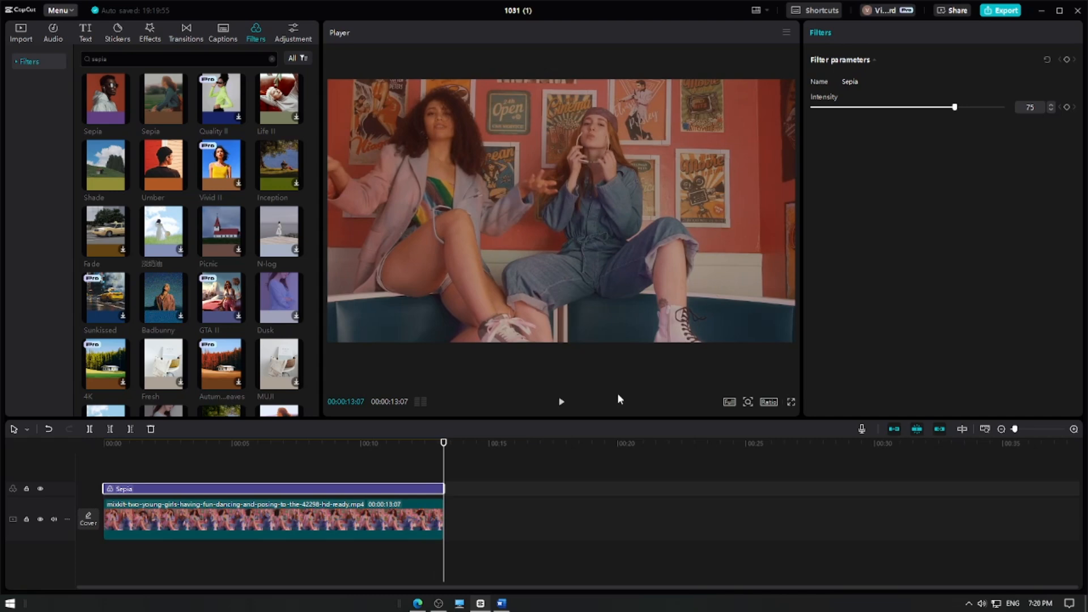
mouse_move(1022, 29)
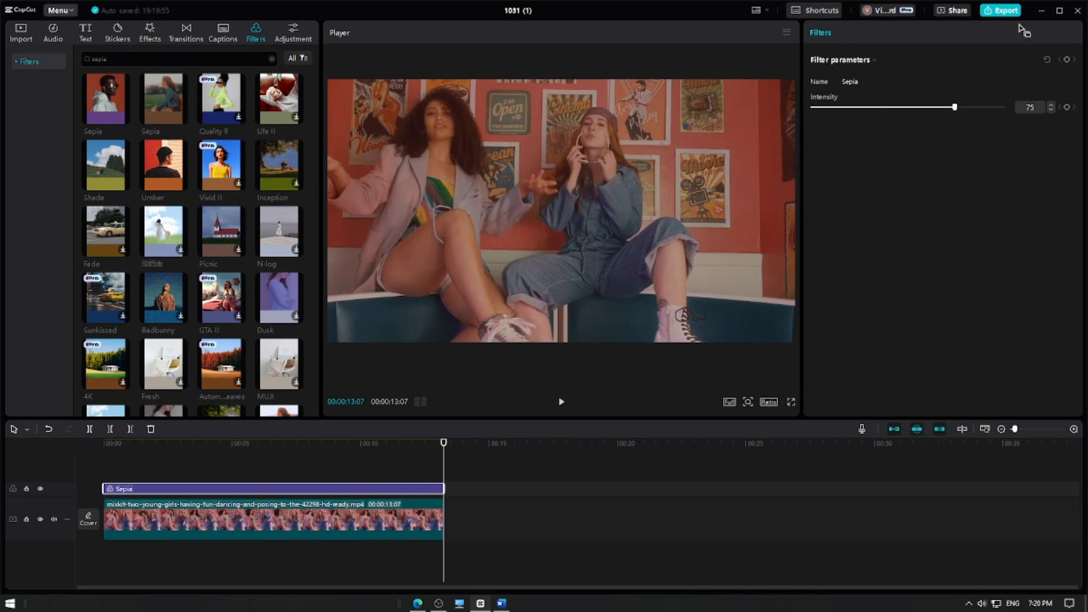
Step: Export the video as a 1080P MP4
left_click(1003, 10)
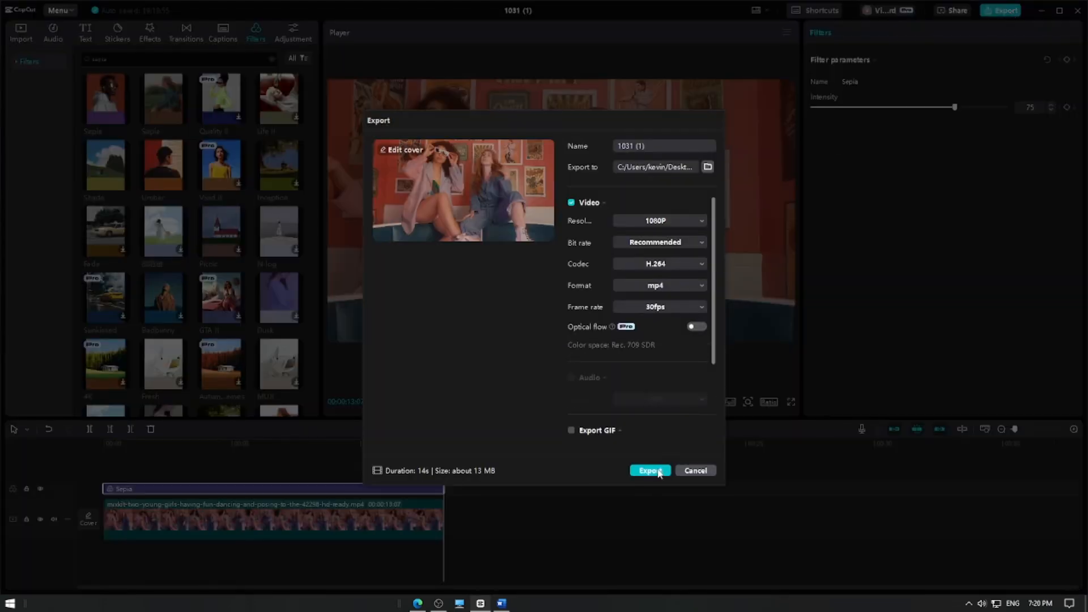
left_click(649, 470)
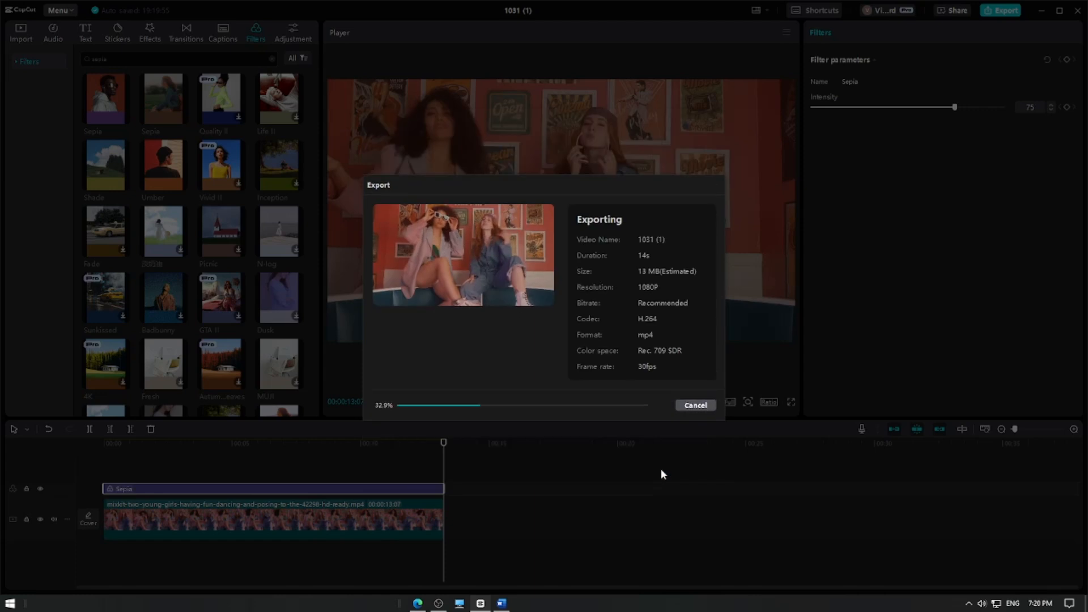